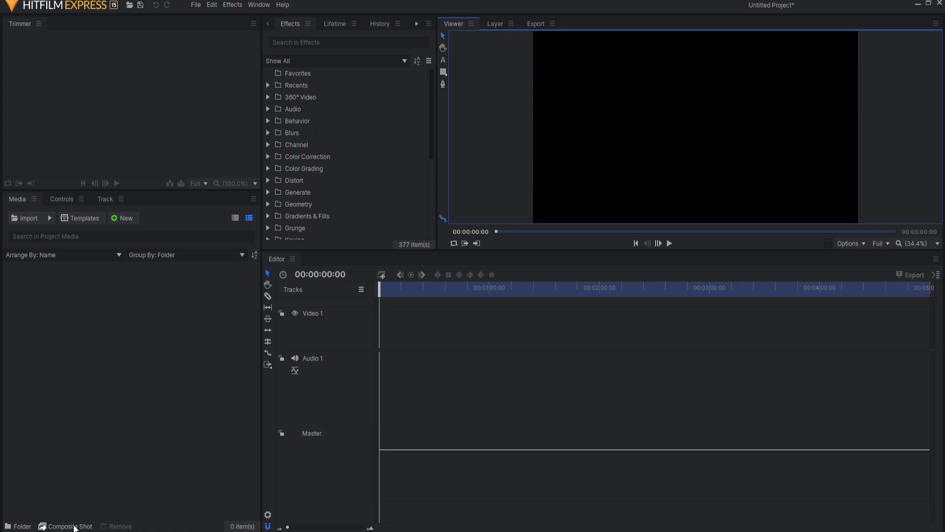
Create a new 1080p 30 fps composite shot and add a text layer reading mirror.
click(69, 526)
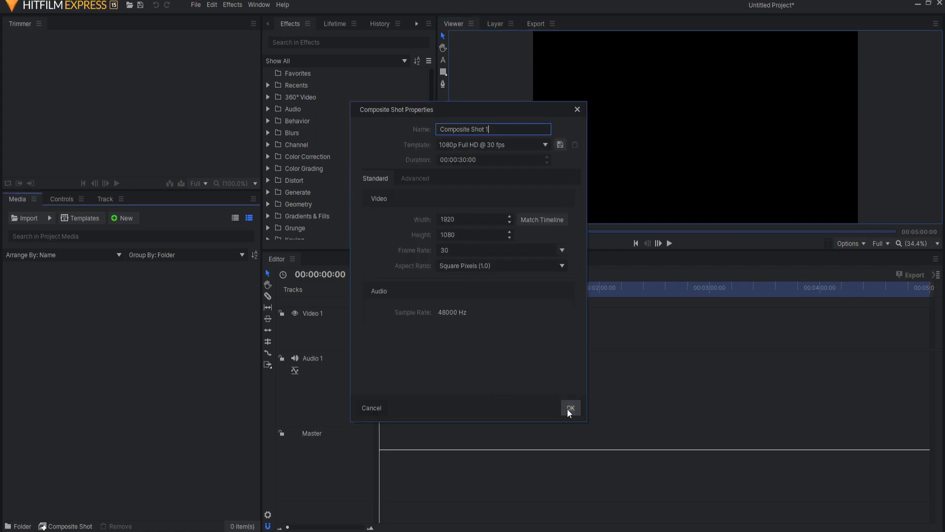
click(570, 408)
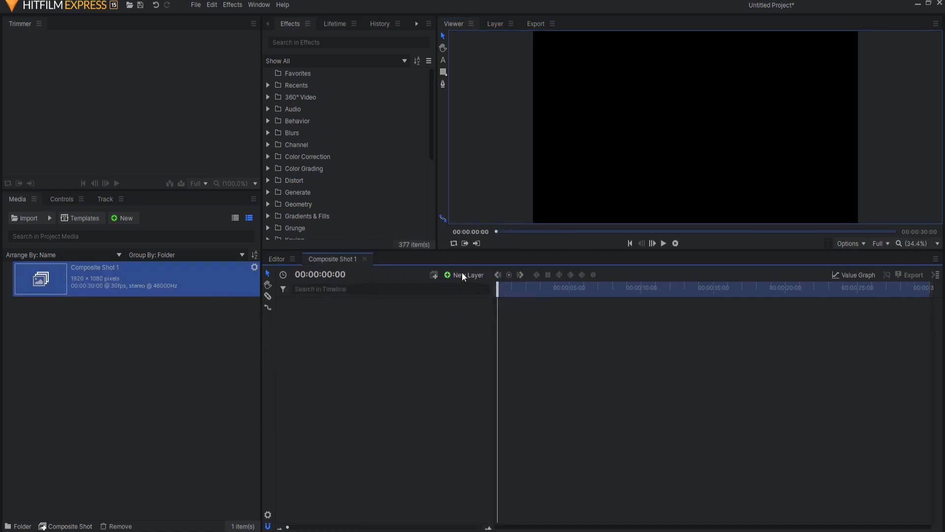
click(468, 276)
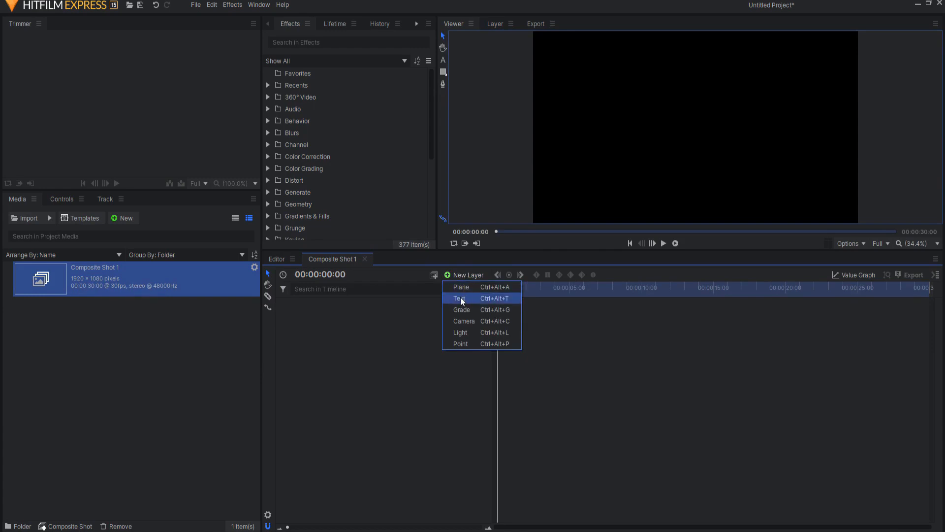
click(459, 298)
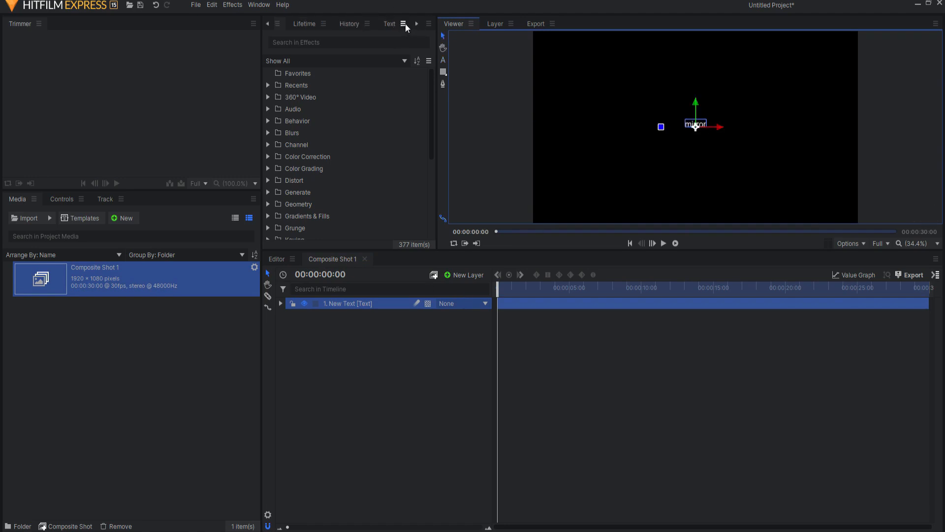
Set the MIRROR text in the Ocean Rush DEMO brush font at a much larger size with wider spacing.
click(390, 23)
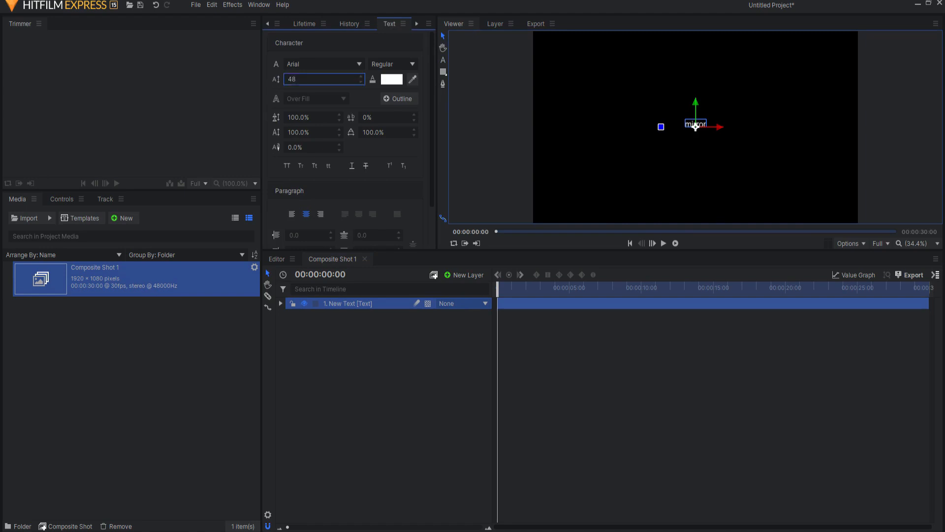
text(283)
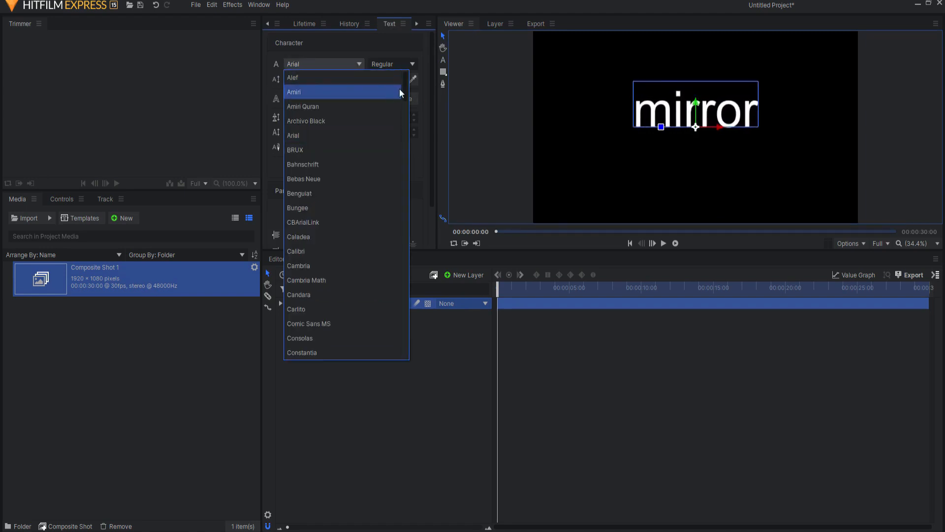
scroll(down, 3)
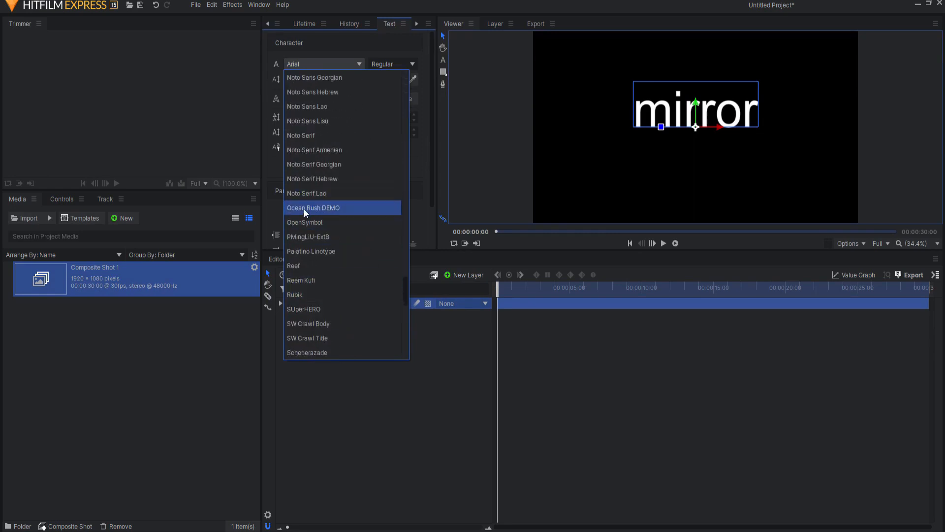
click(313, 208)
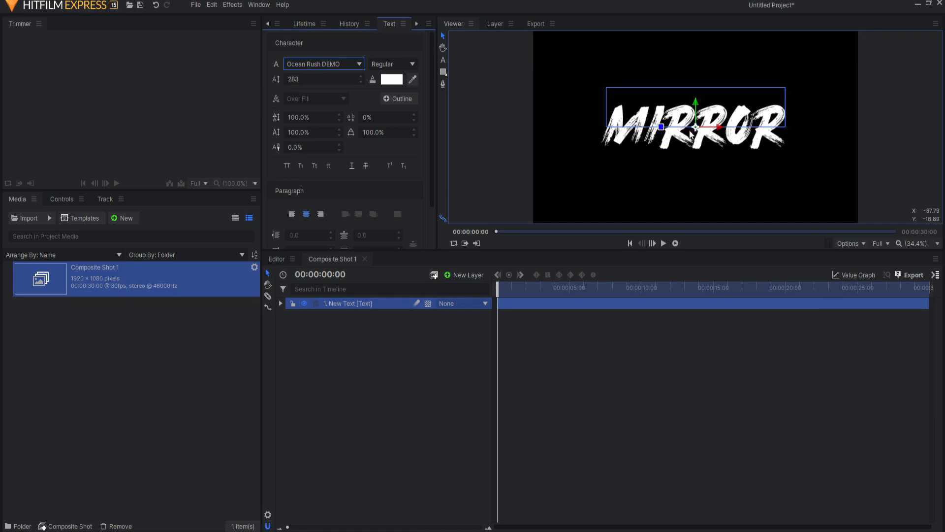
mouse_move(339, 134)
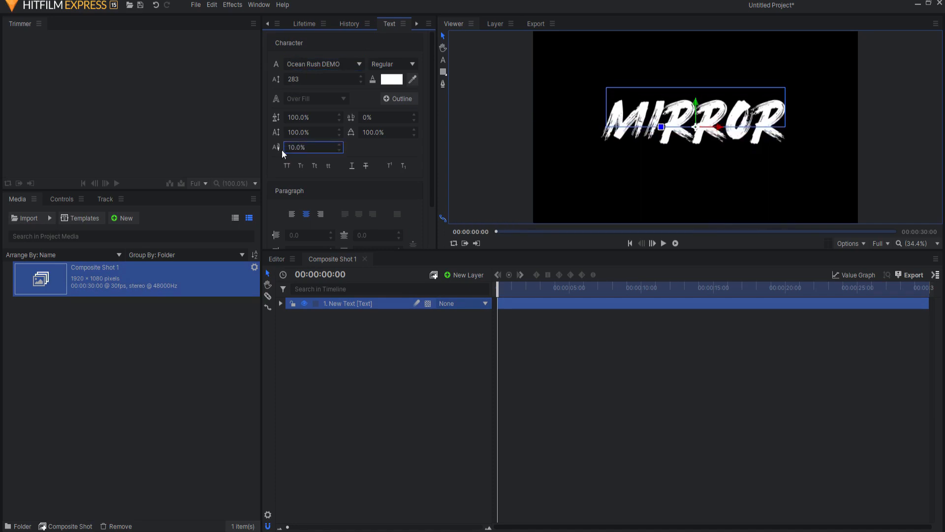
mouse_move(278, 150)
text(57)
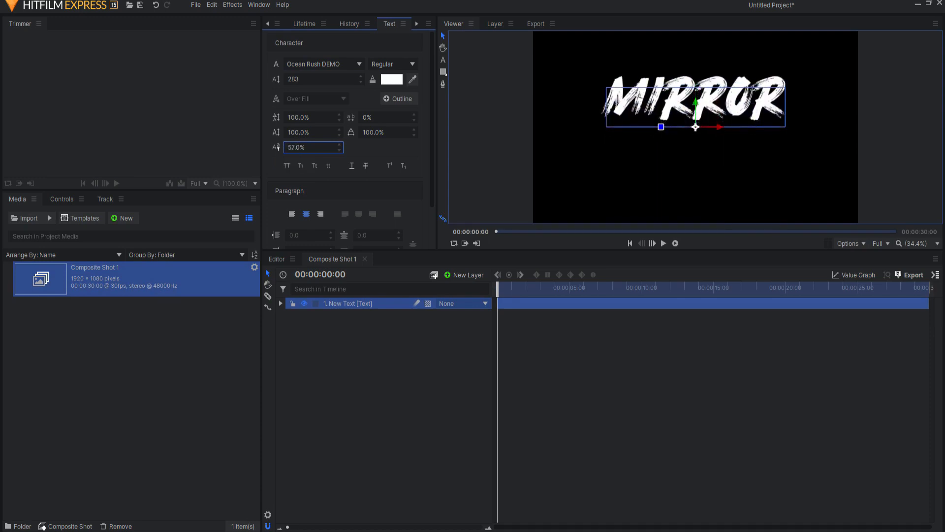
mouse_move(696, 132)
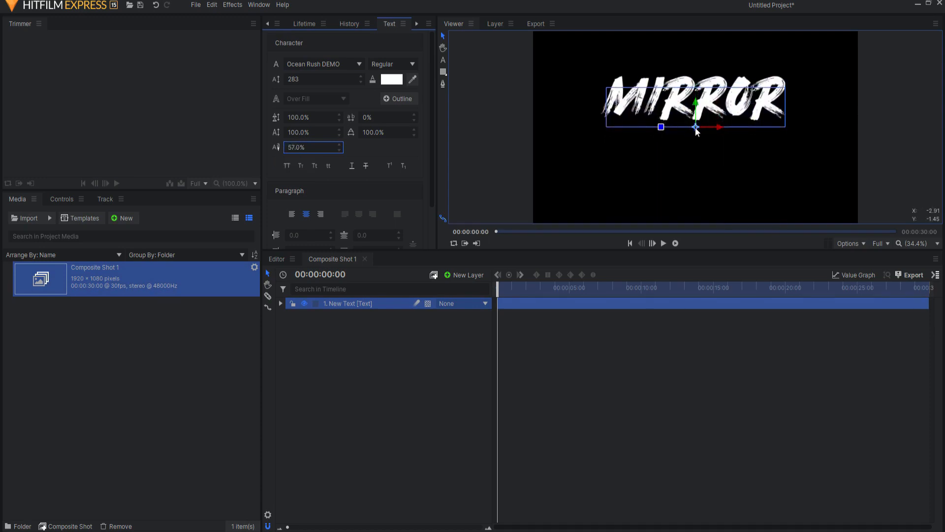
mouse_move(757, 133)
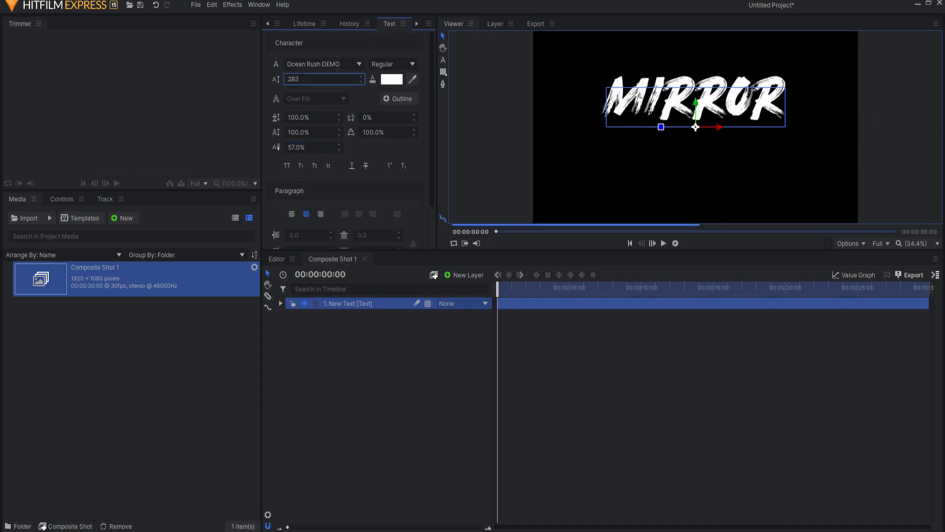
text(379)
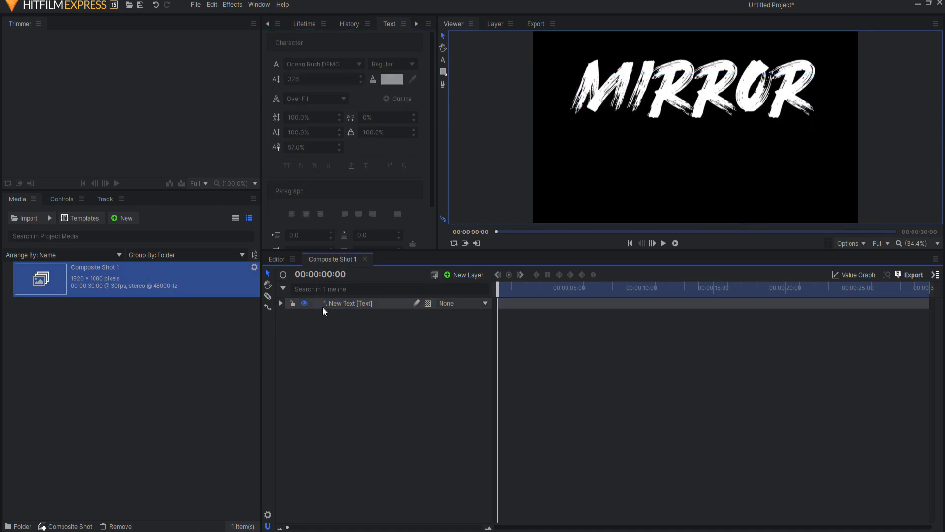
Nest the MIRROR text layer in its own composite shot and rename it Text in Composite Shot 1.
right_click(342, 303)
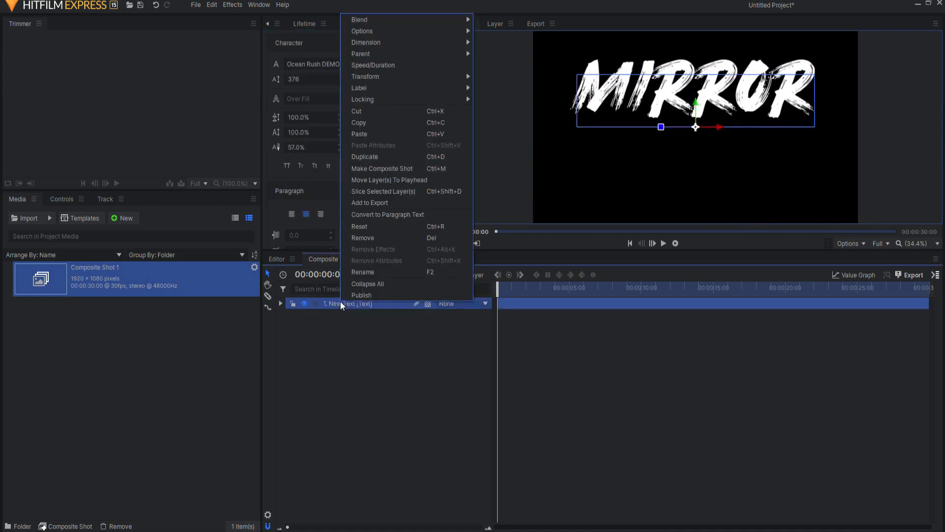
click(382, 169)
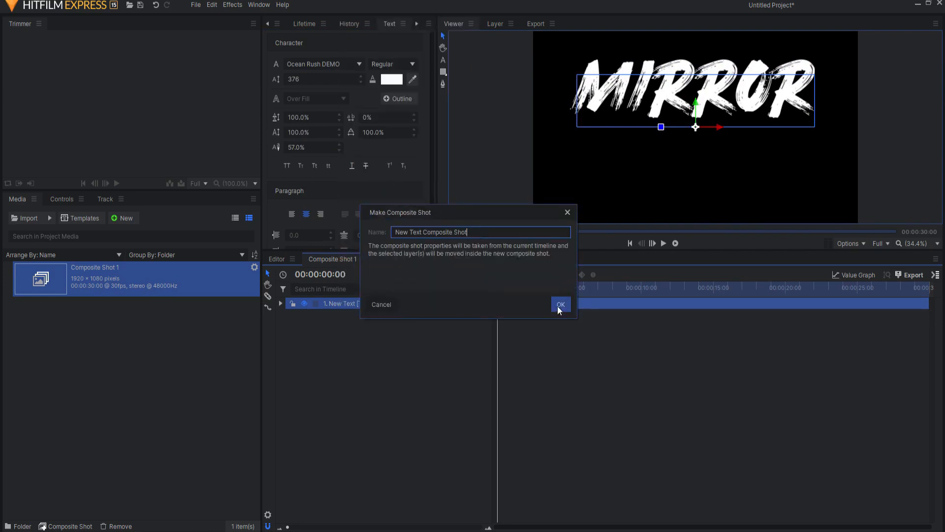
click(560, 304)
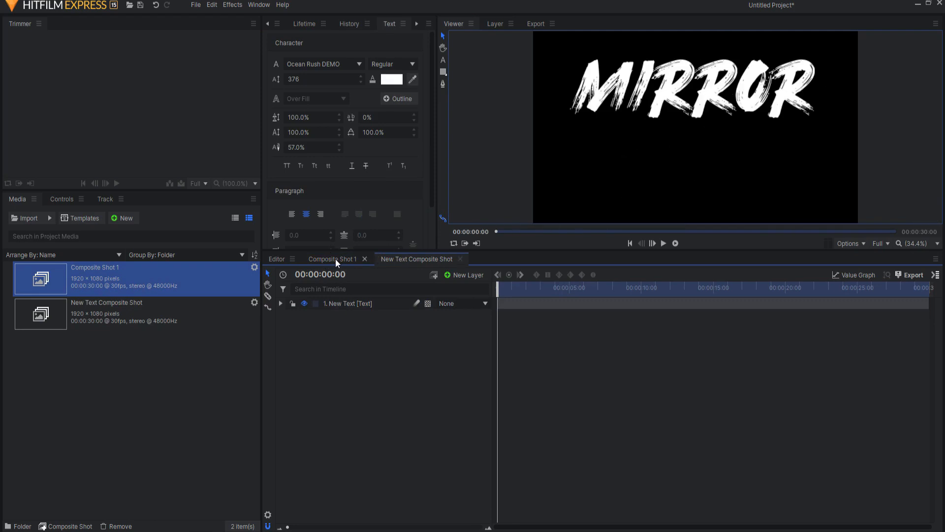
click(333, 259)
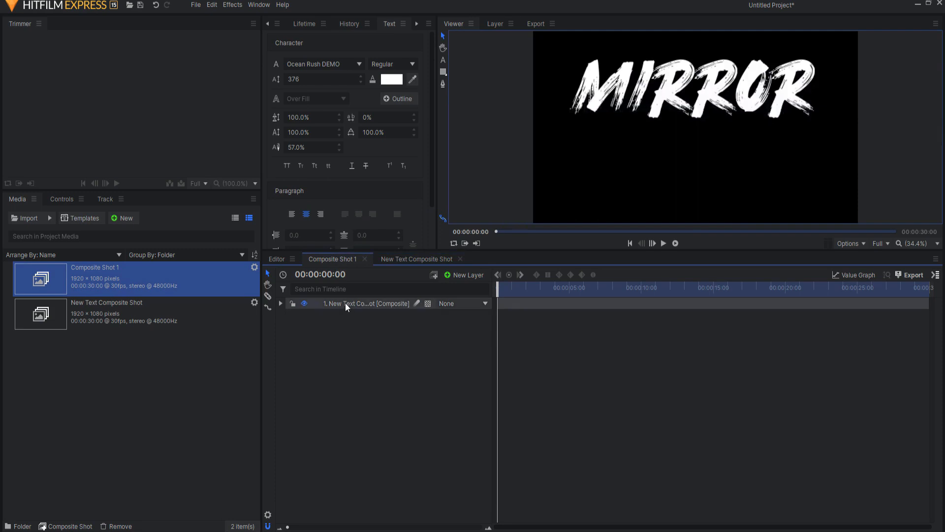
double_click(360, 304)
text(Text)
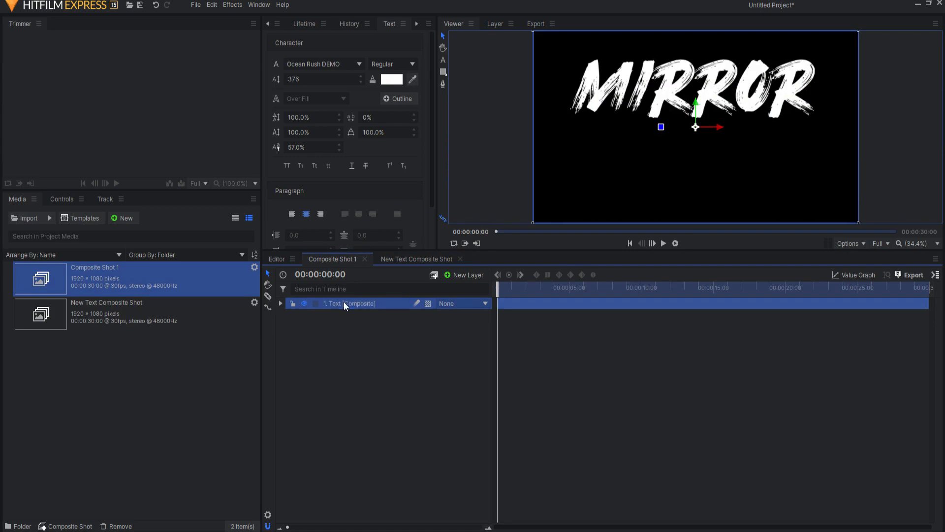
Duplicate the Text layer and rename the copy Mirrored Text.
right_click(345, 303)
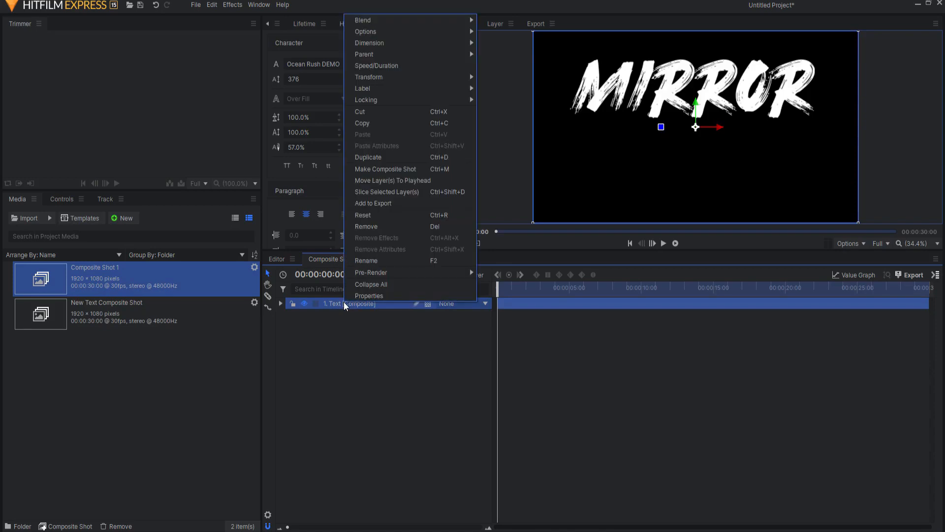
mouse_move(385, 169)
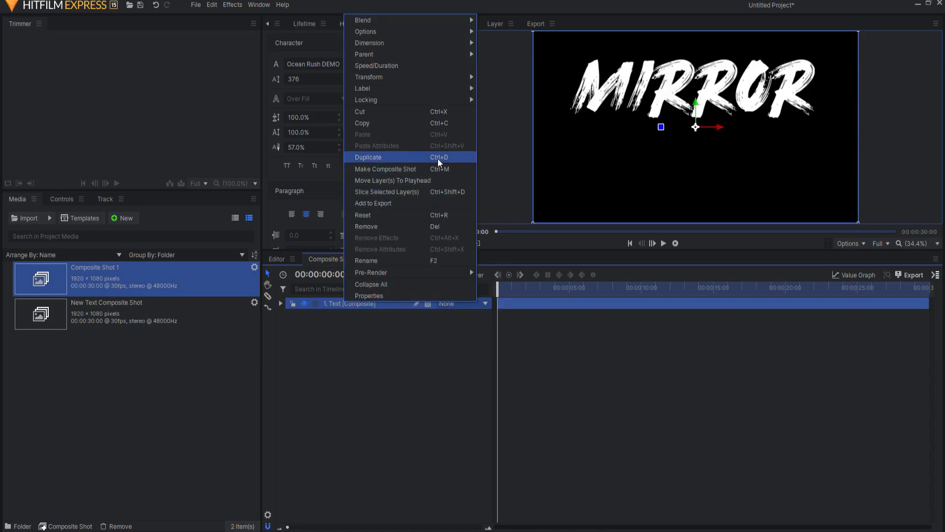
click(367, 157)
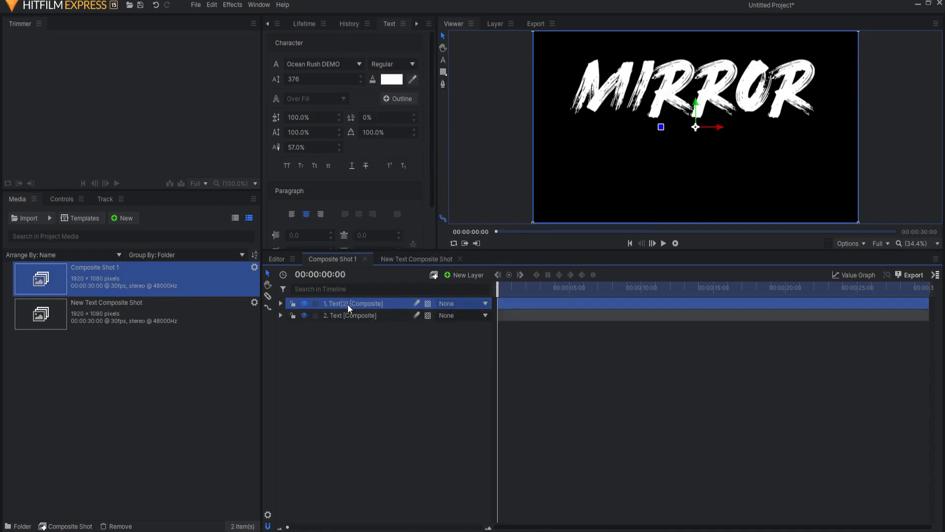
double_click(342, 315)
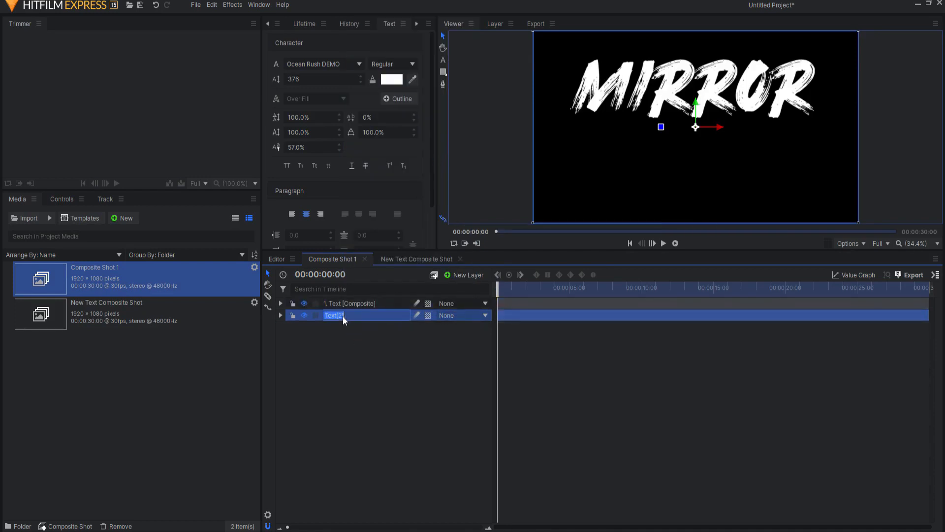
text(Mirror)
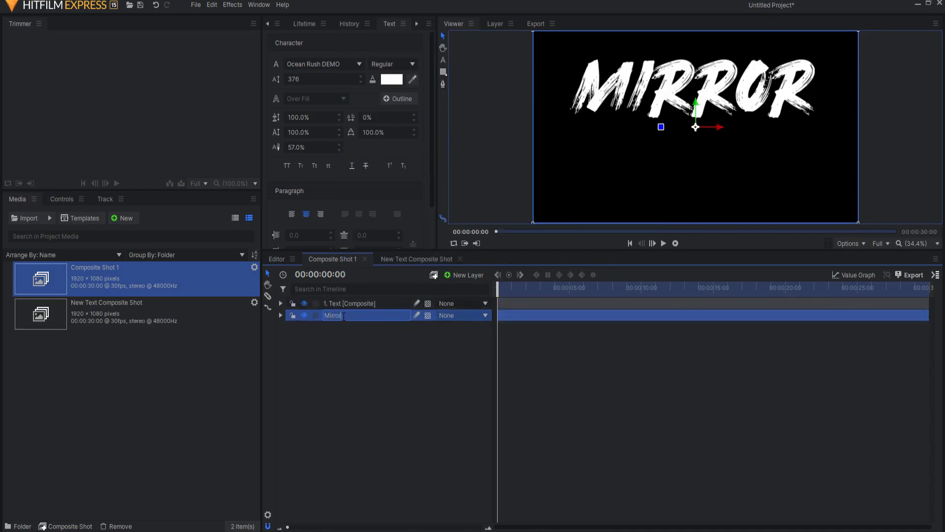
text(Mirrored Text [Composite)
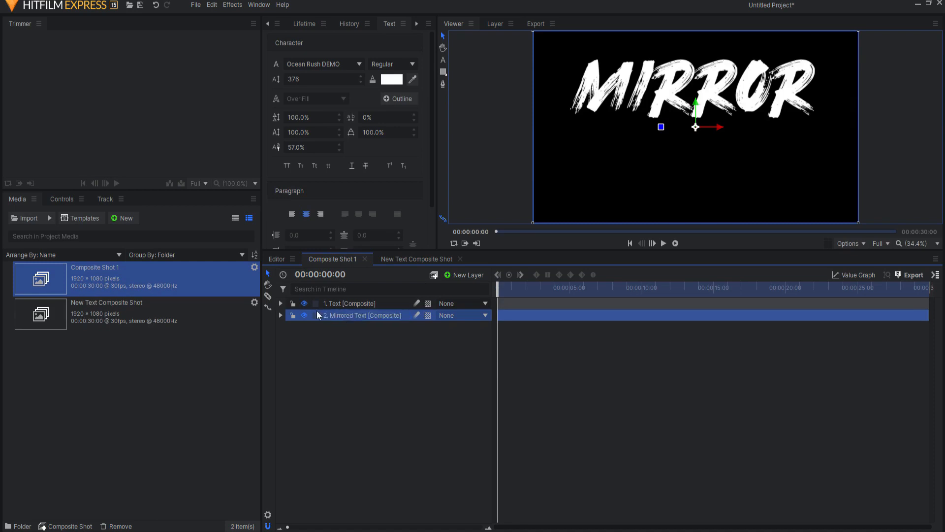
Set the Mirrored Text layer's Y scale to -100% so an upside-down MIRROR sits below the original.
click(281, 315)
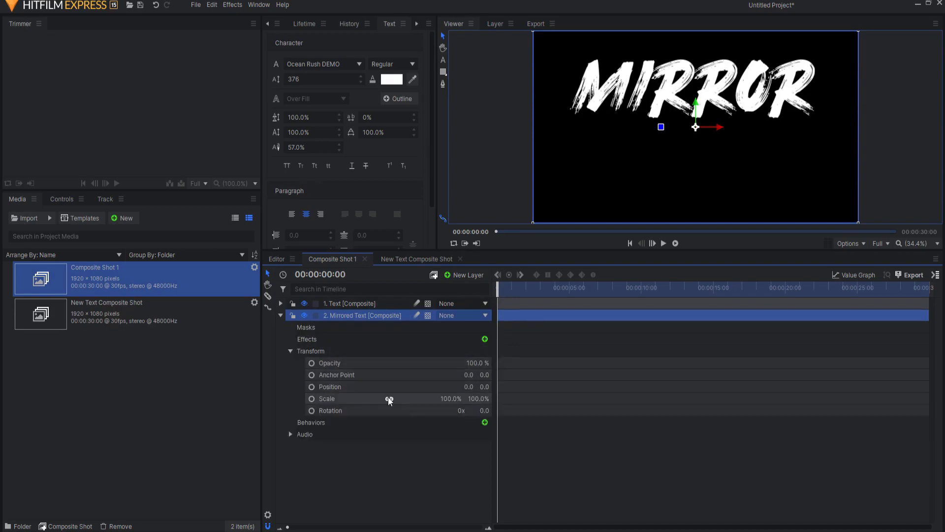
click(327, 398)
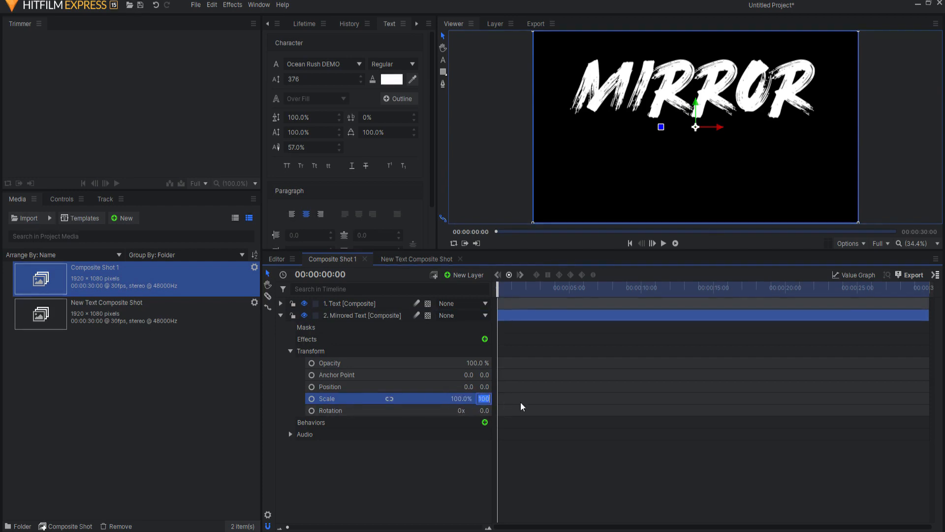
text(-100.0%)
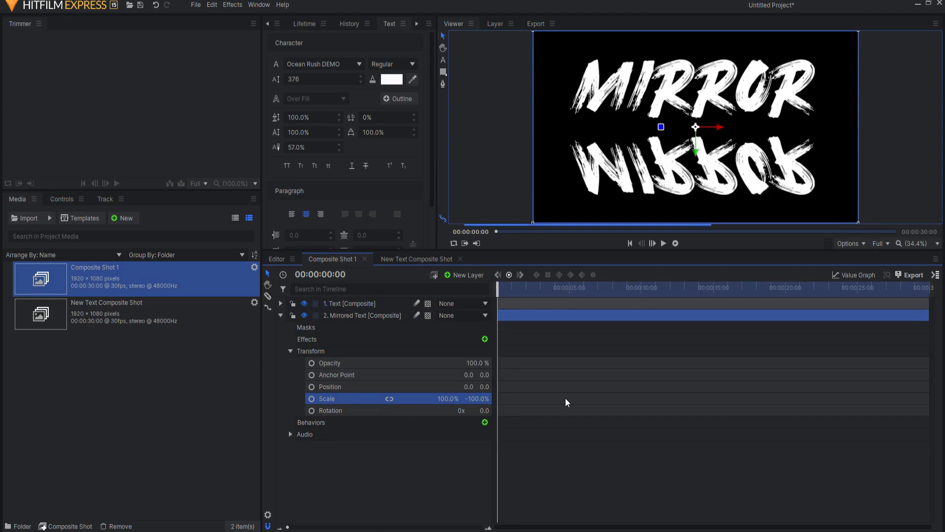
mouse_move(699, 151)
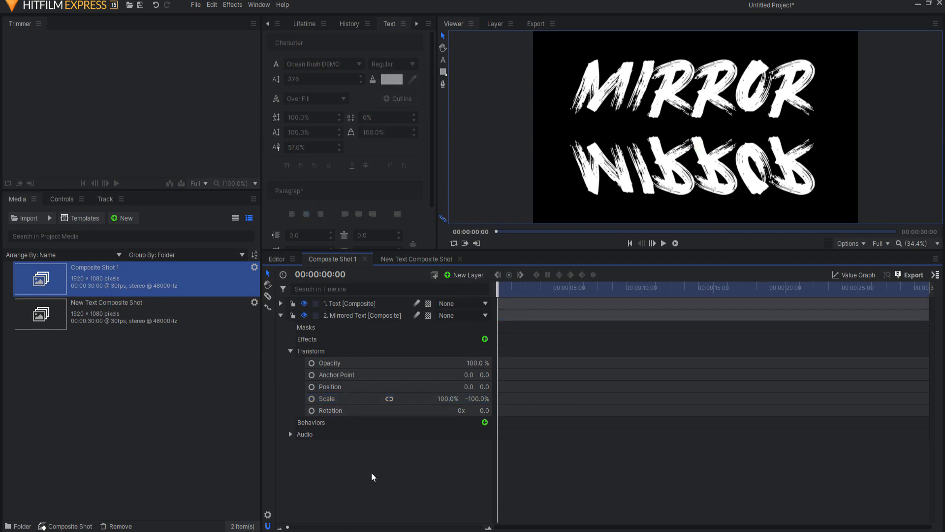
mouse_move(371, 444)
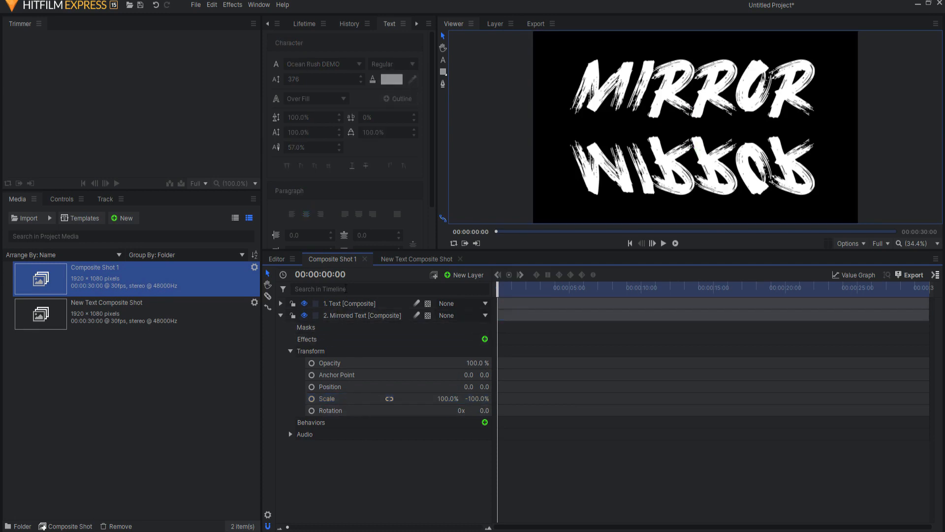
click(416, 259)
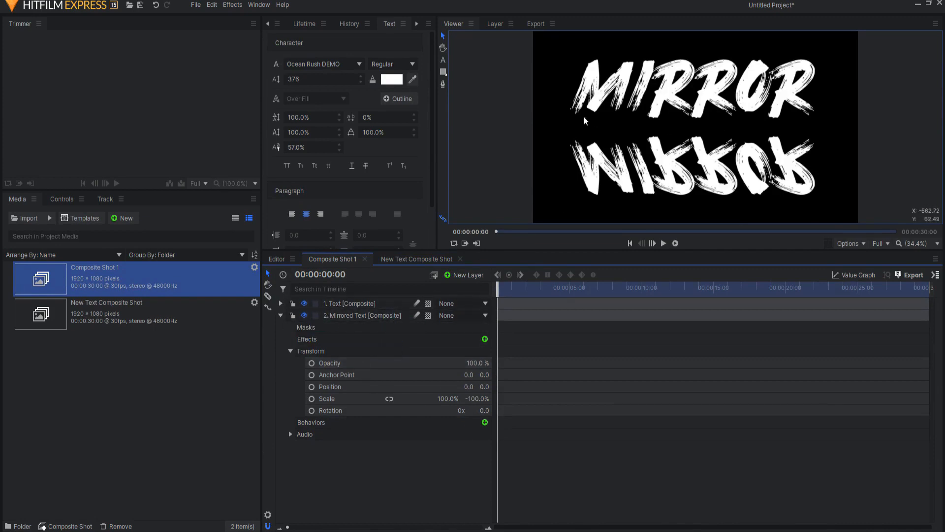
Draw a rectangle mask on Mirrored Text with Out feather at about 366 px so the reflection fades downward.
click(361, 315)
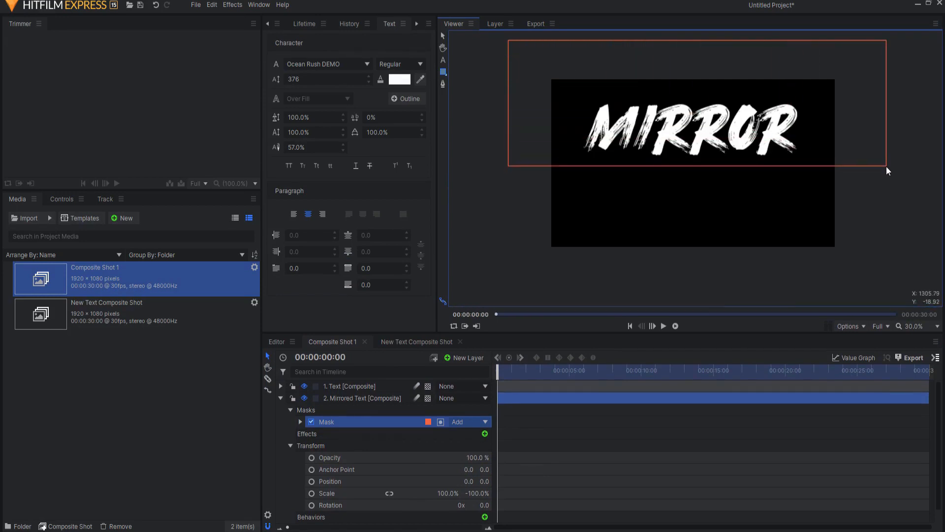
click(299, 421)
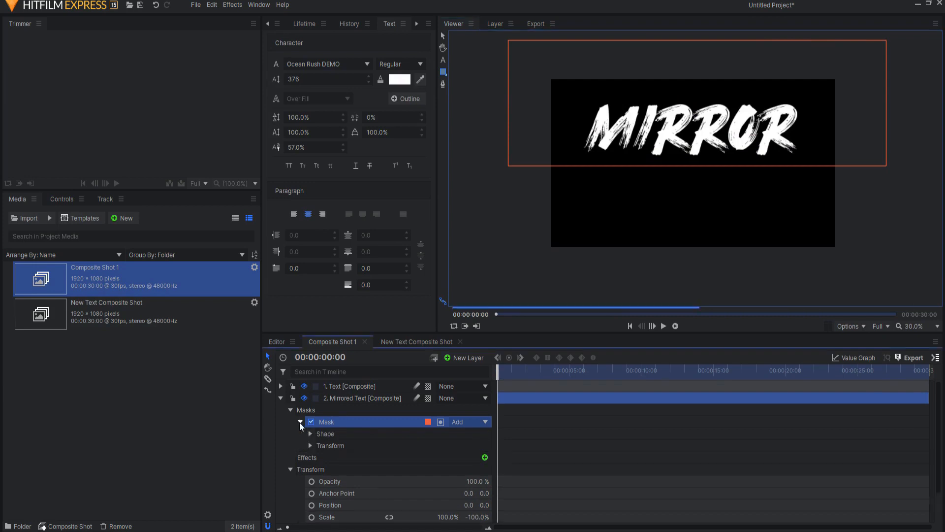
click(310, 433)
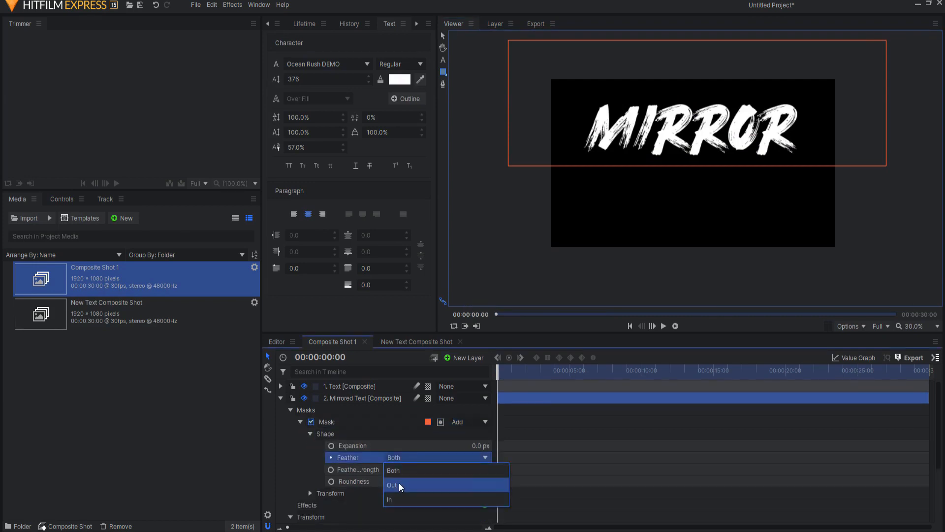
click(392, 485)
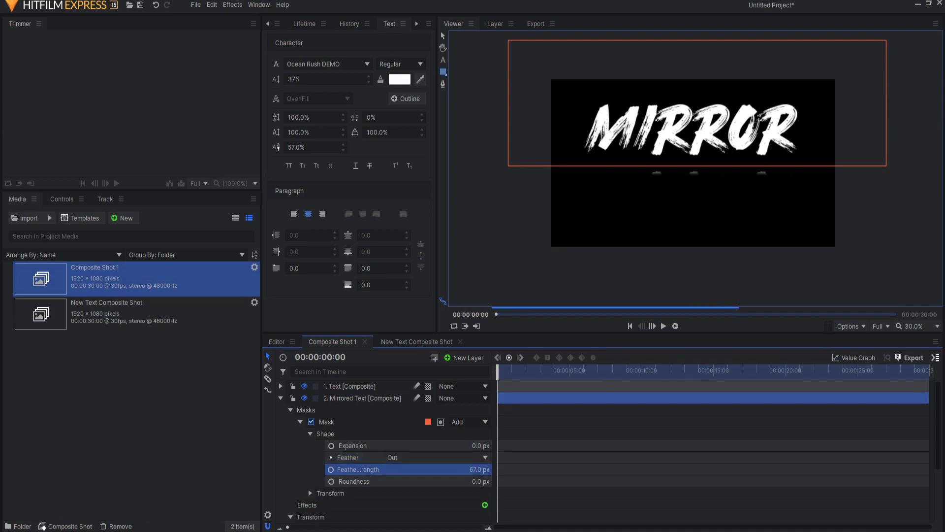
drag(477, 469, 477, 469)
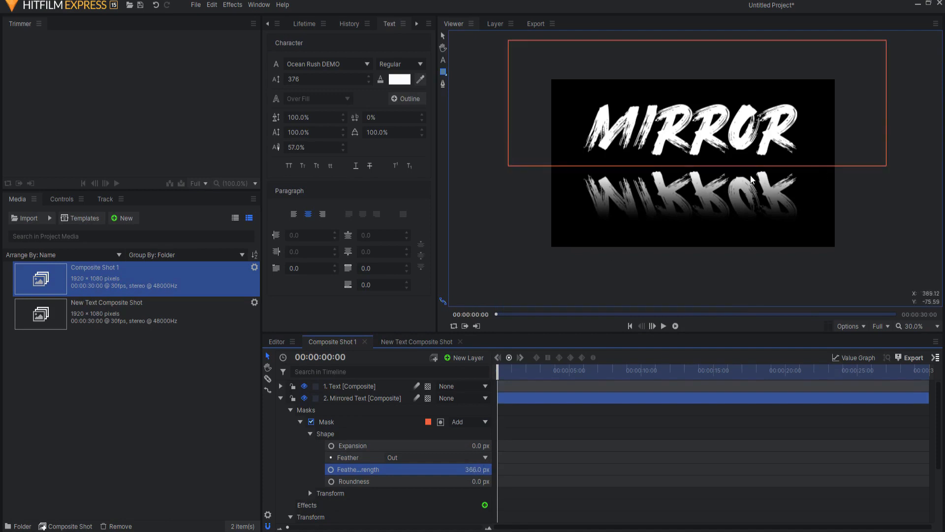
mouse_move(691, 178)
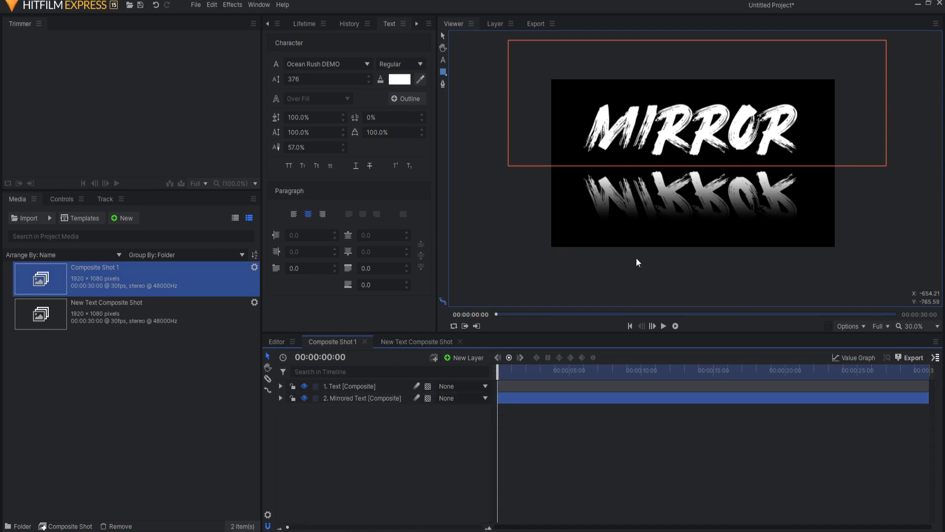
mouse_move(884, 326)
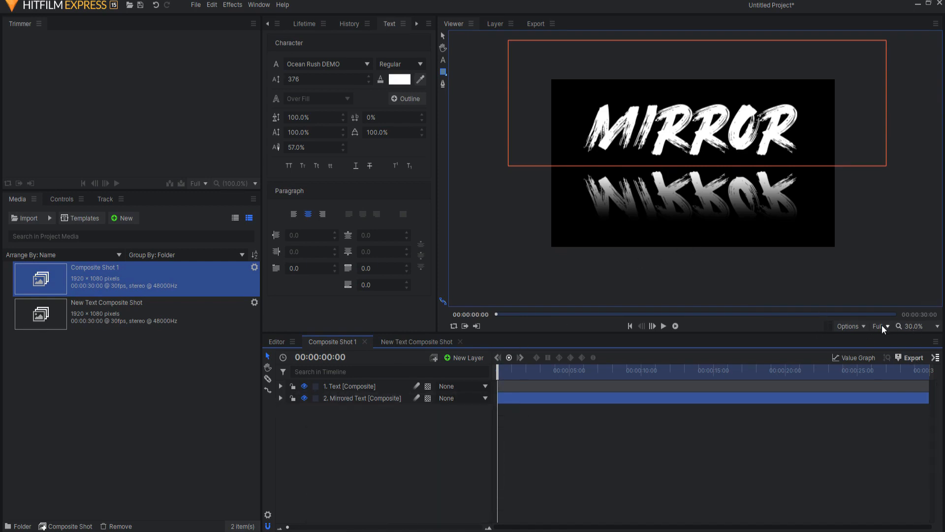
Fit the viewer, then keyframe the mask's position at one second so the reflection starts hidden.
click(936, 326)
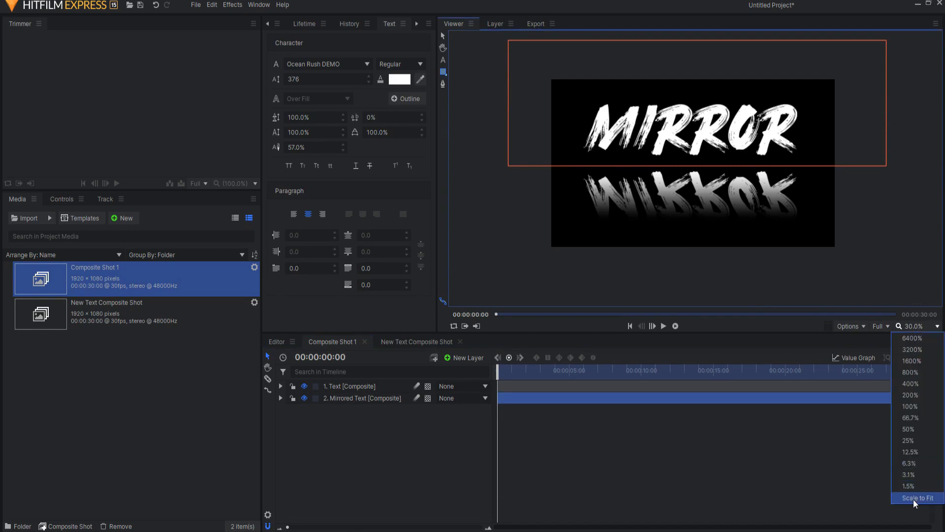
click(915, 496)
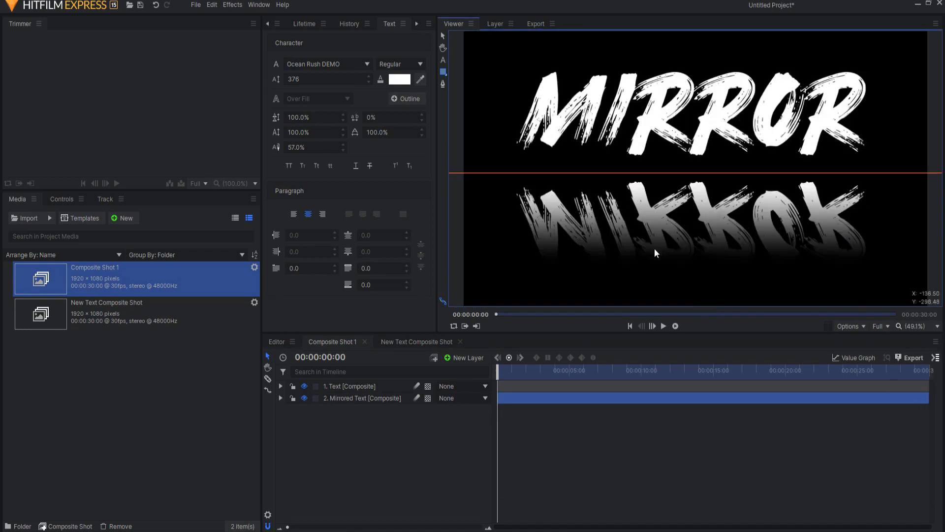
click(281, 398)
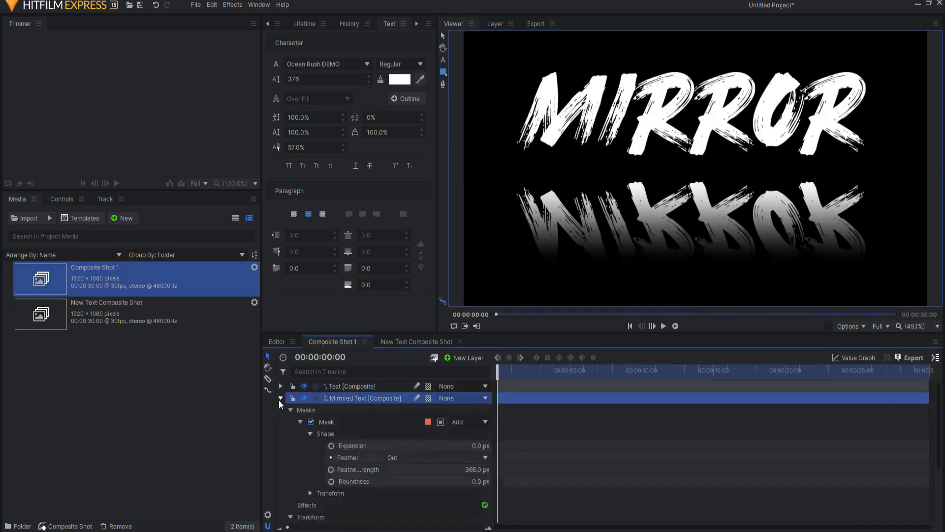
drag(498, 369, 513, 369)
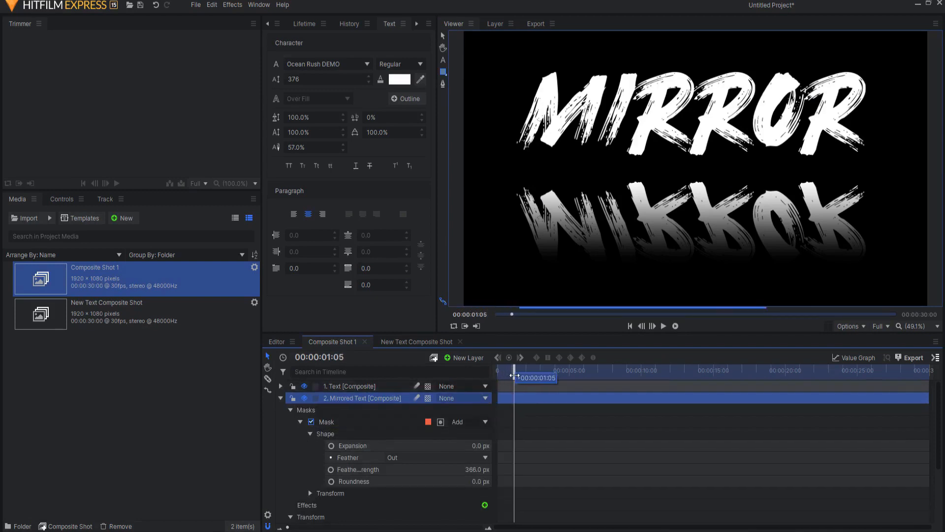
drag(514, 370, 511, 369)
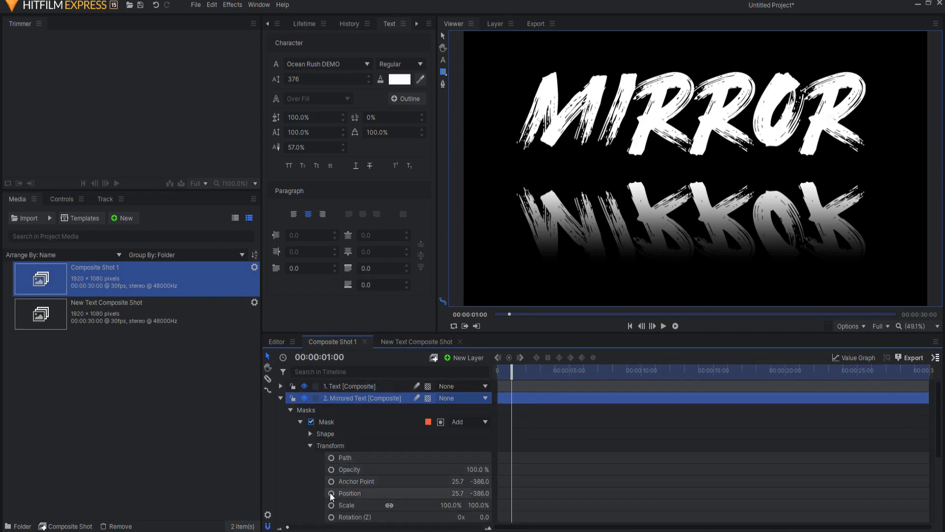
drag(510, 369, 540, 369)
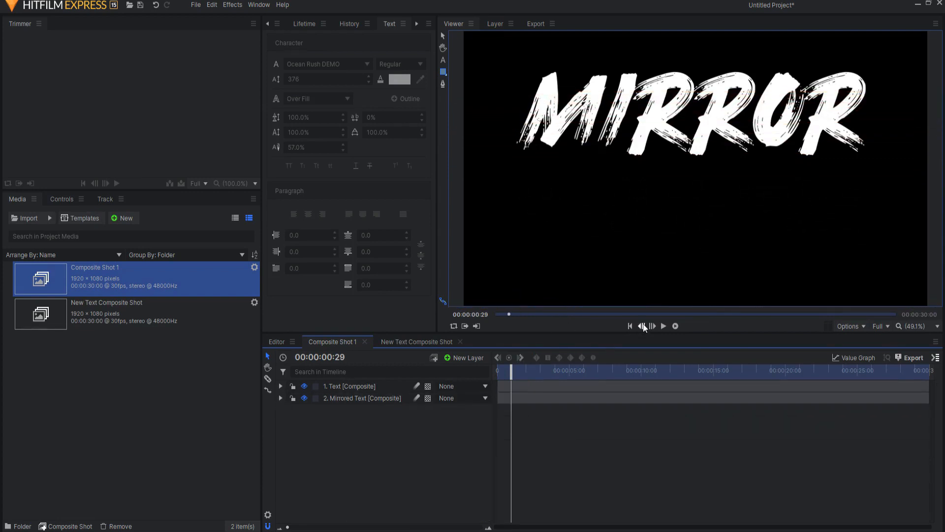
Preview the reveal, then search the effects for "diff" and select the Diffuse blur.
click(663, 326)
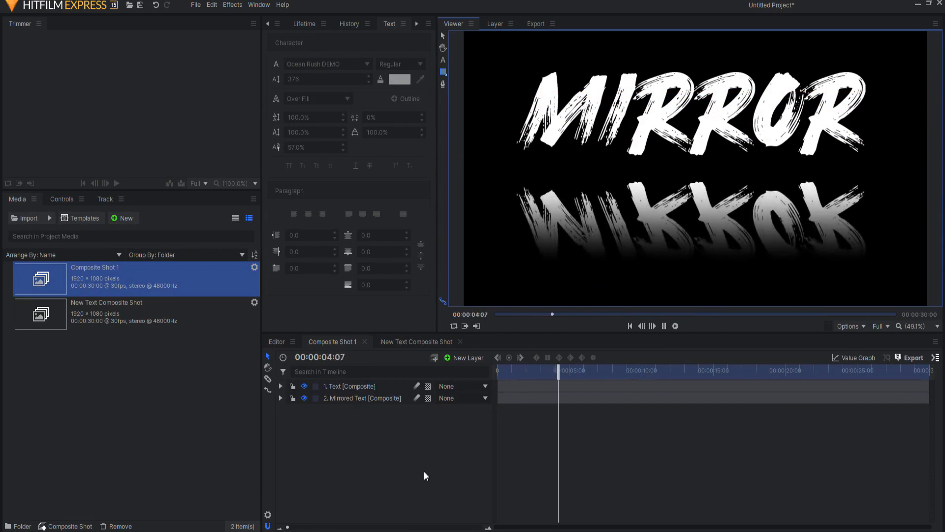
click(664, 326)
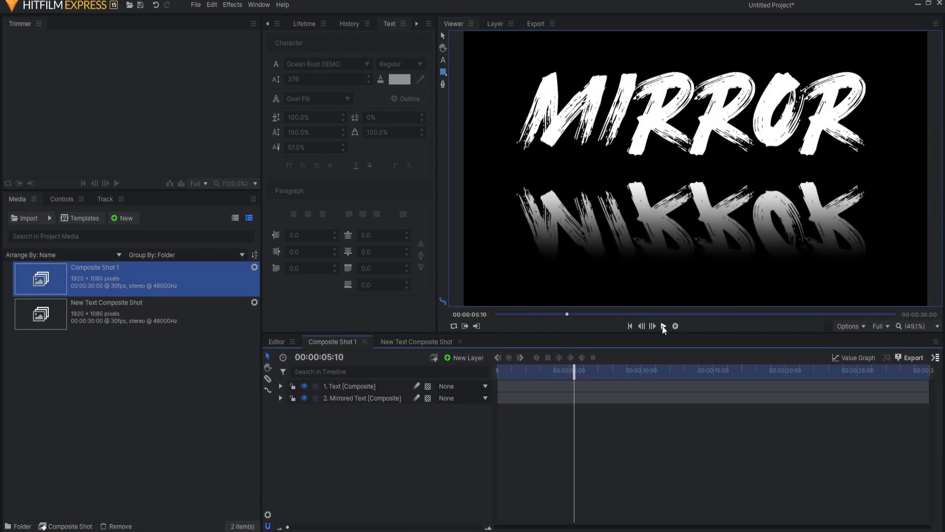
click(663, 325)
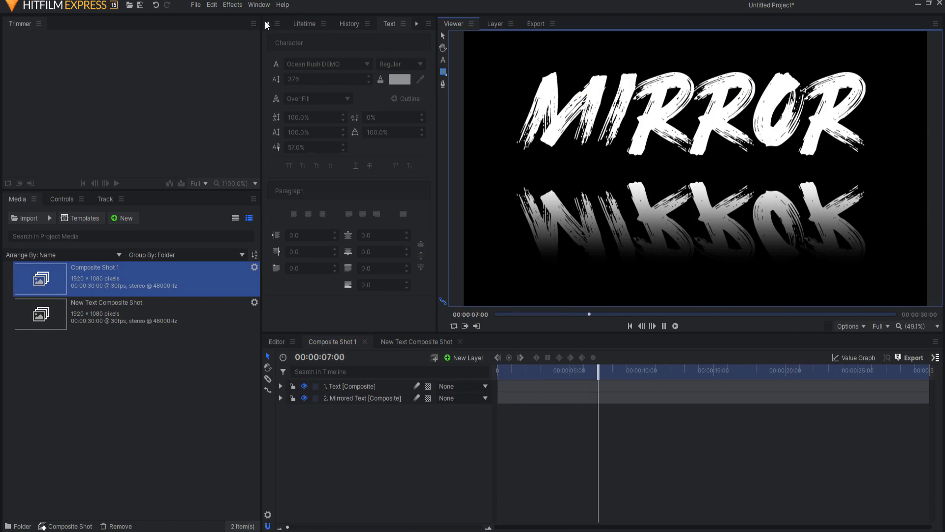
click(290, 24)
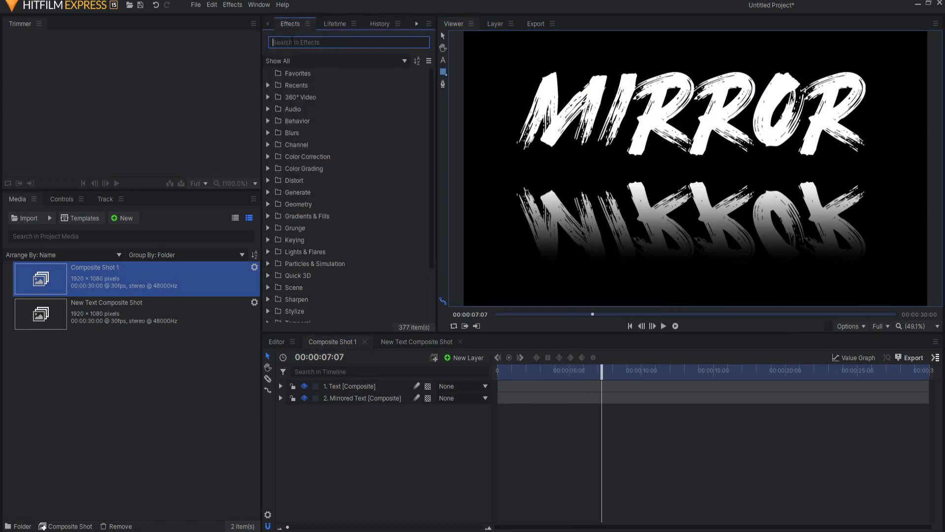
text(diff)
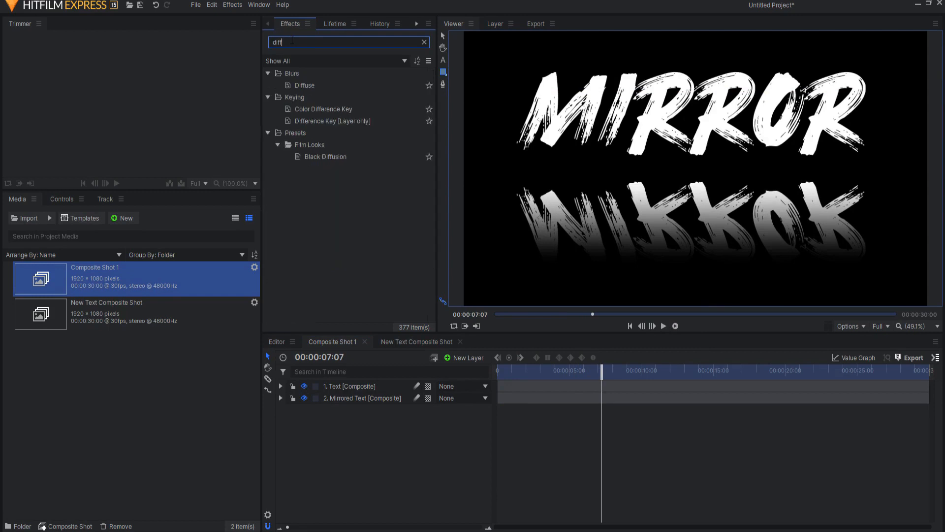
click(305, 84)
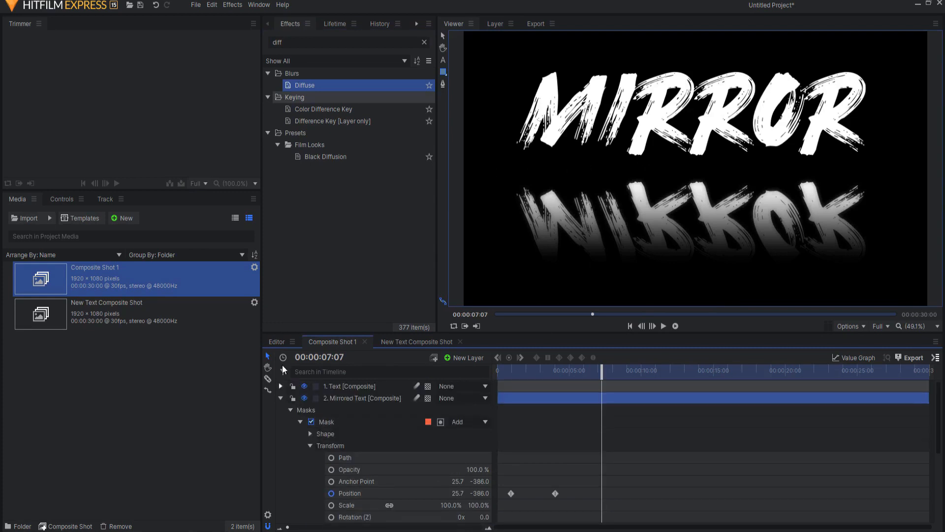
click(279, 398)
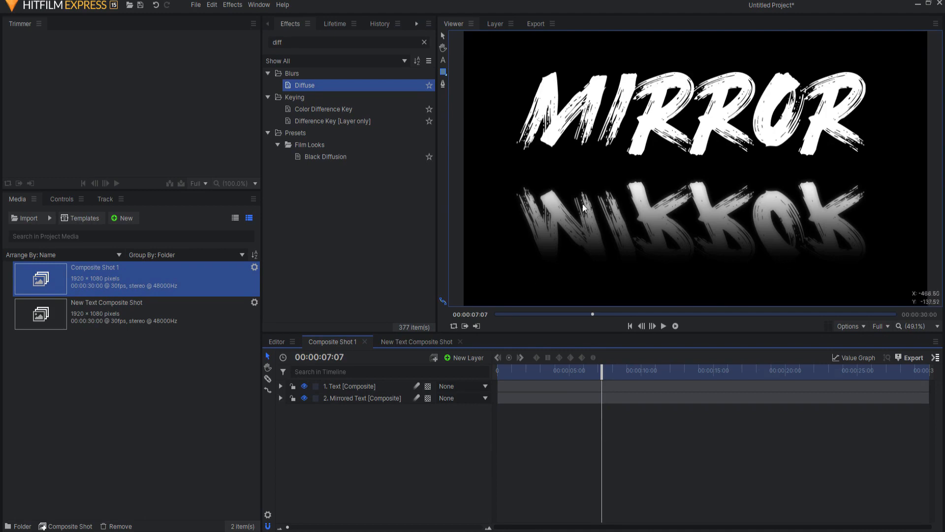
mouse_move(630, 308)
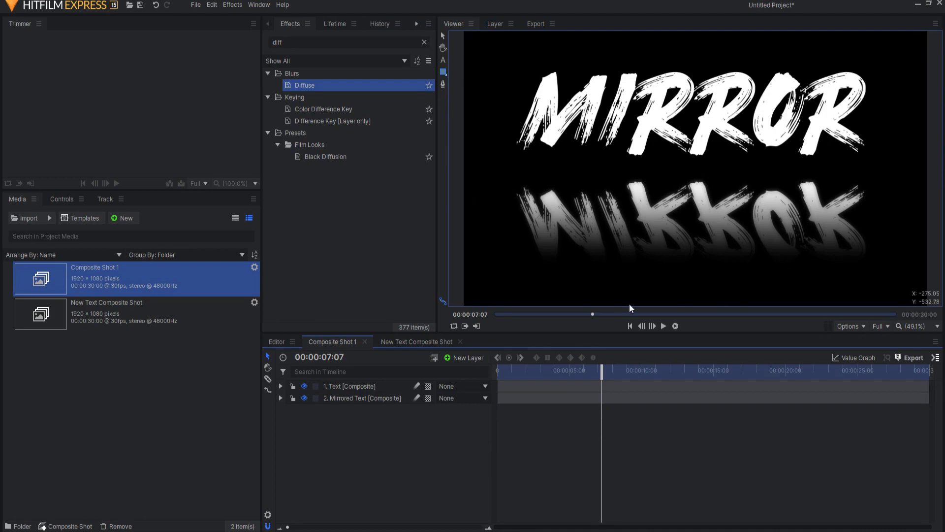
click(663, 326)
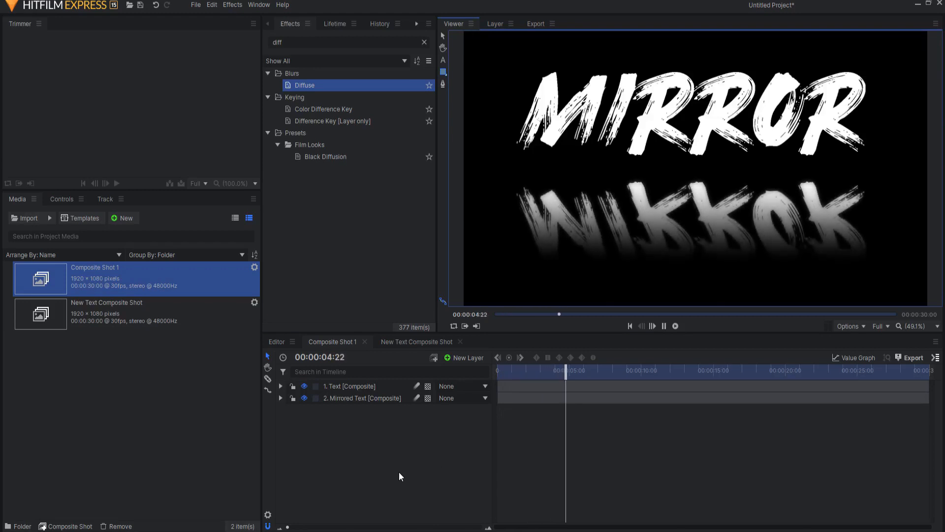
Add a plane layer with a Color Gradient and drag its start and end points for a black-to-gray vertical grade.
click(468, 357)
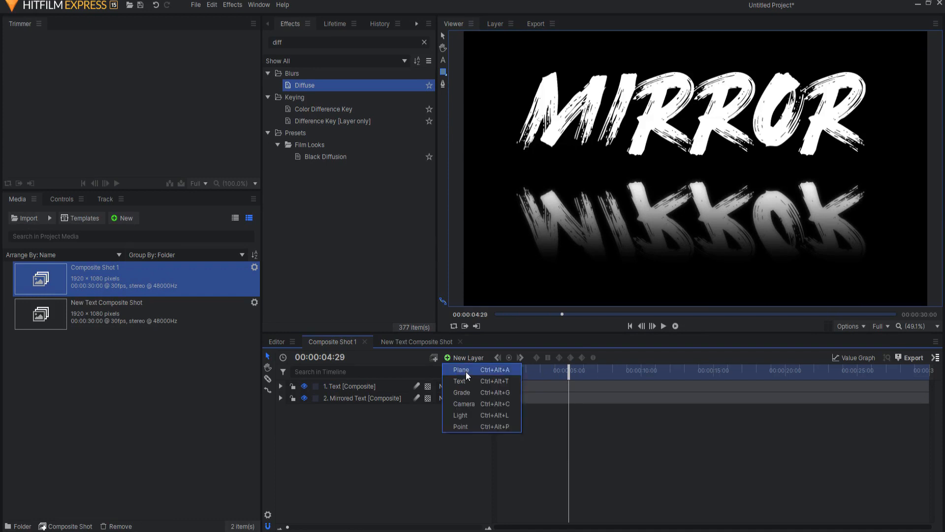
click(461, 369)
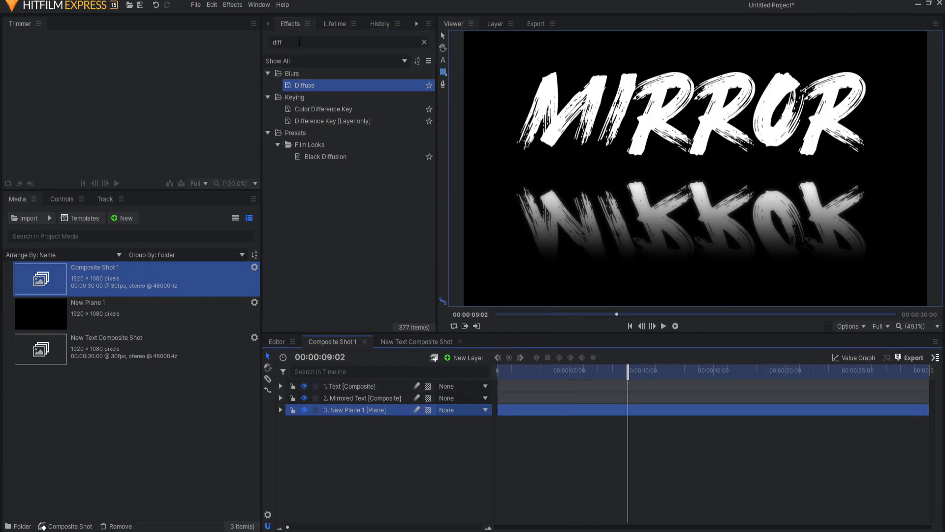
text(gradient)
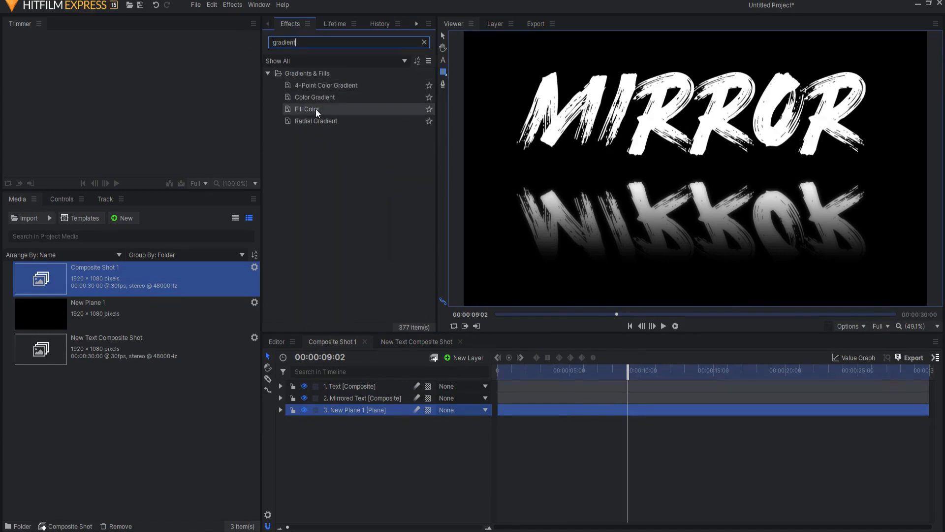
click(313, 97)
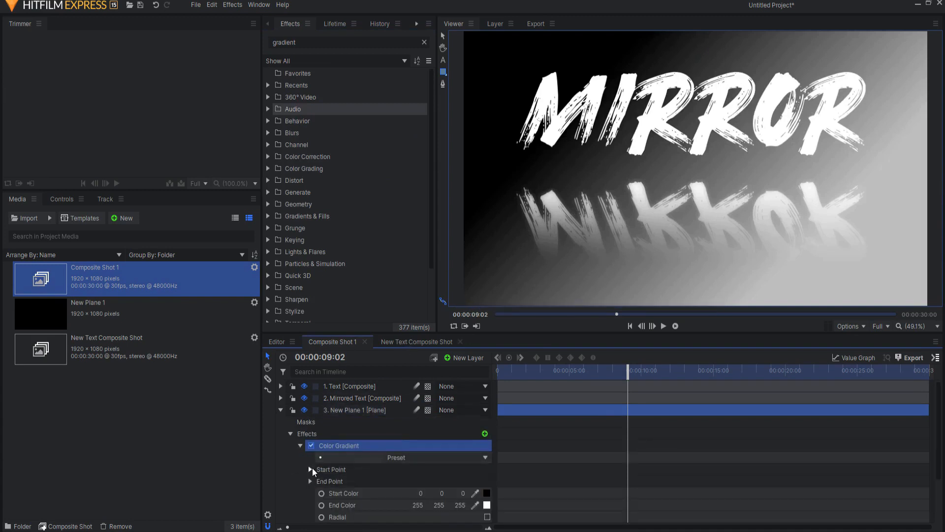
click(311, 469)
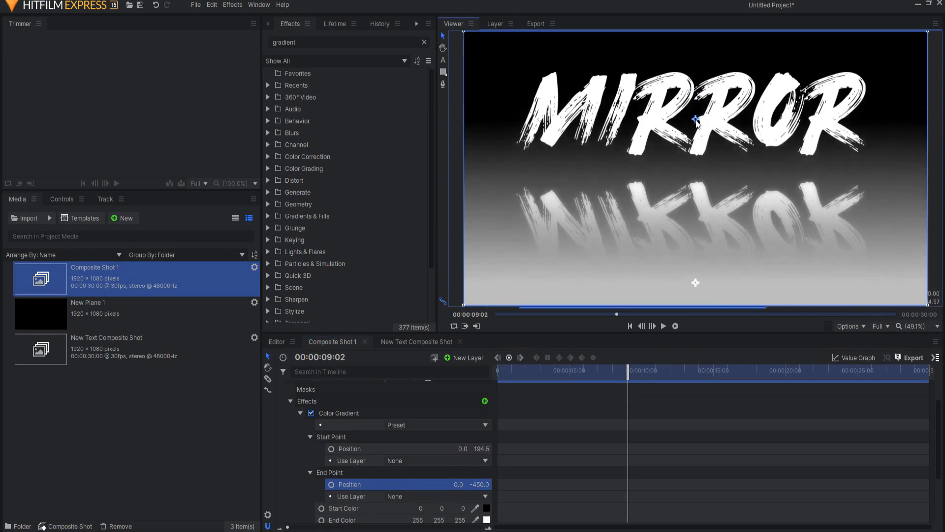
drag(696, 120, 694, 135)
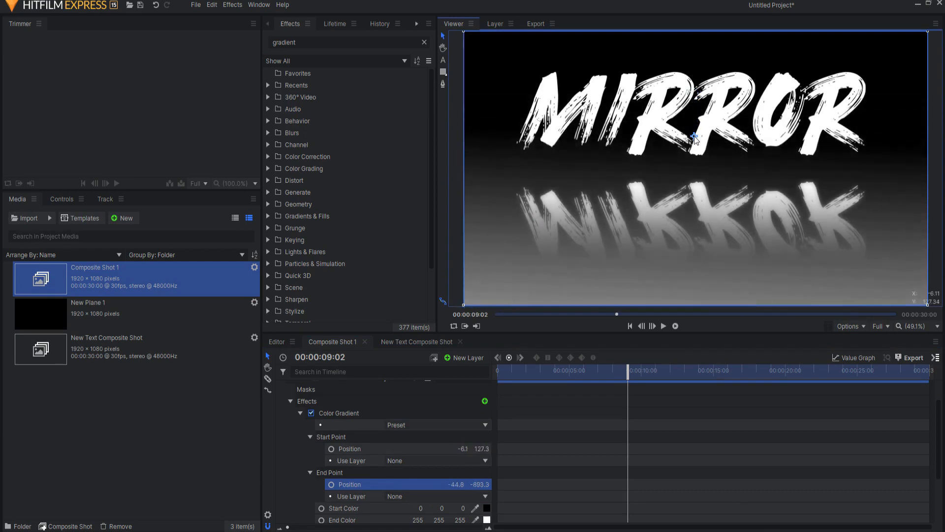
drag(693, 136, 692, 155)
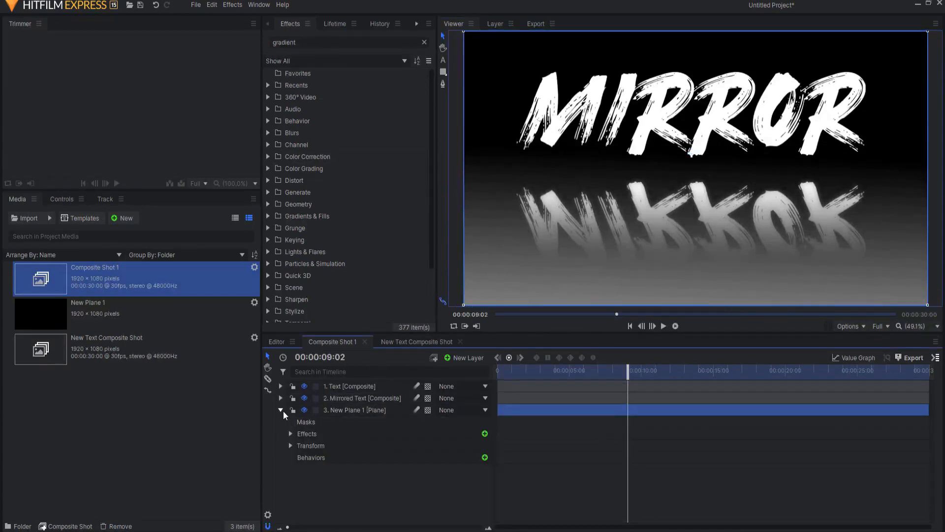
Change the nested title text to SENSEI and rewind the animation to its start.
click(280, 409)
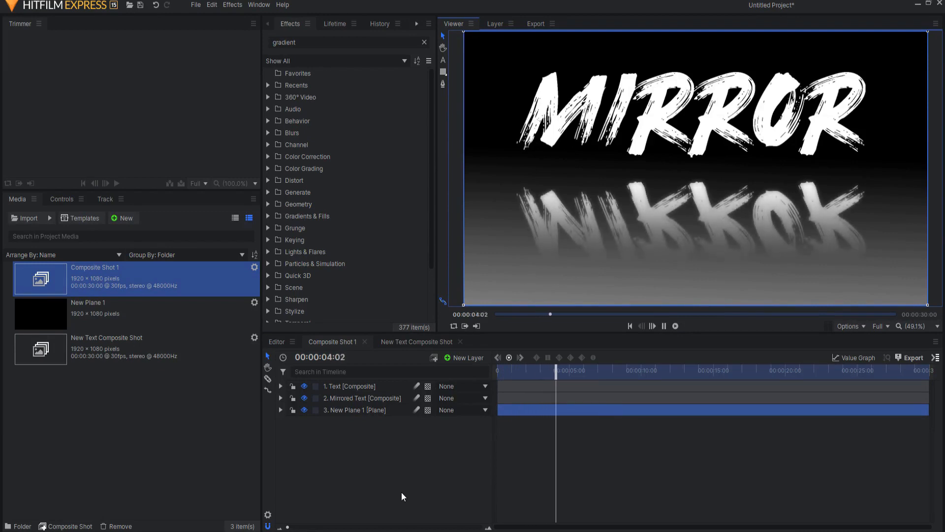
click(663, 326)
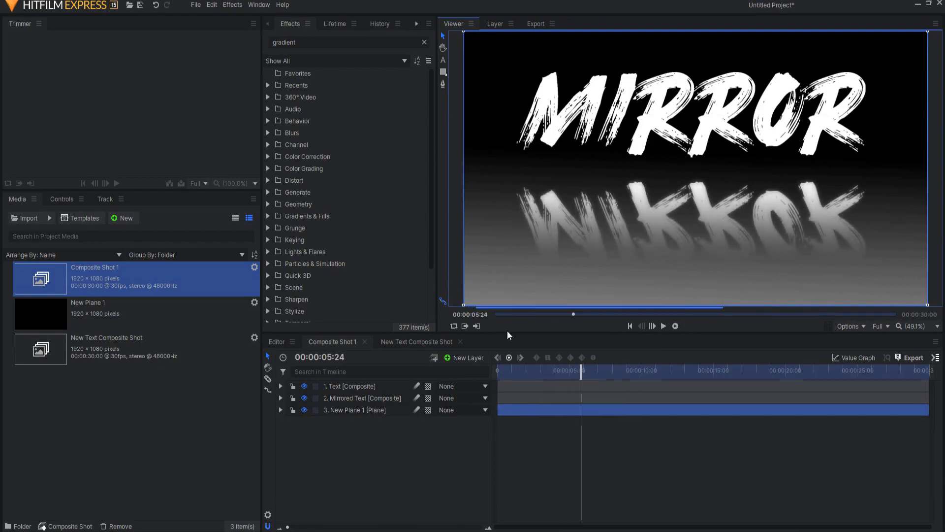
click(416, 341)
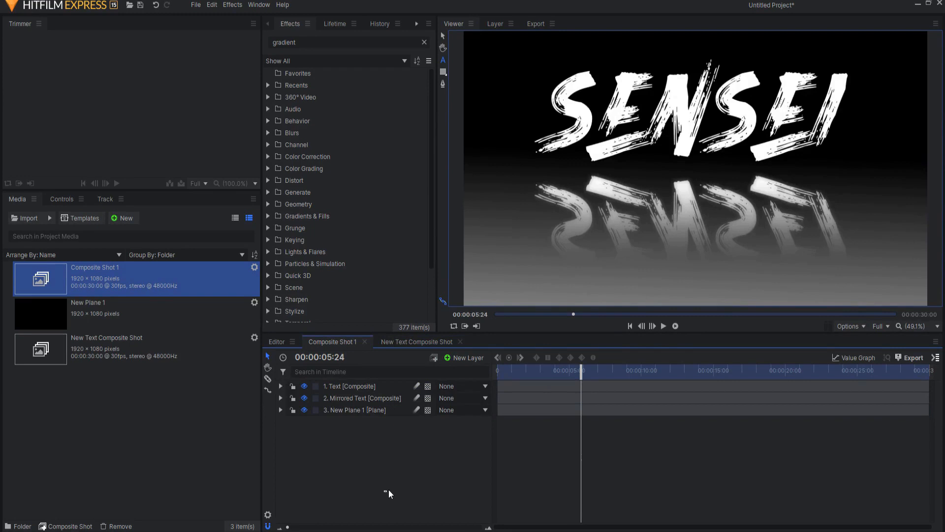
drag(573, 369, 525, 377)
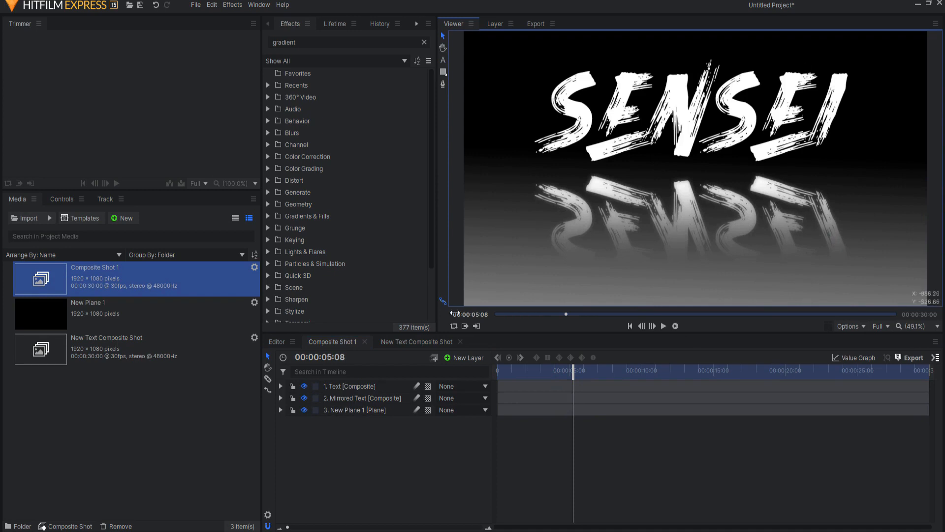
drag(572, 371, 496, 370)
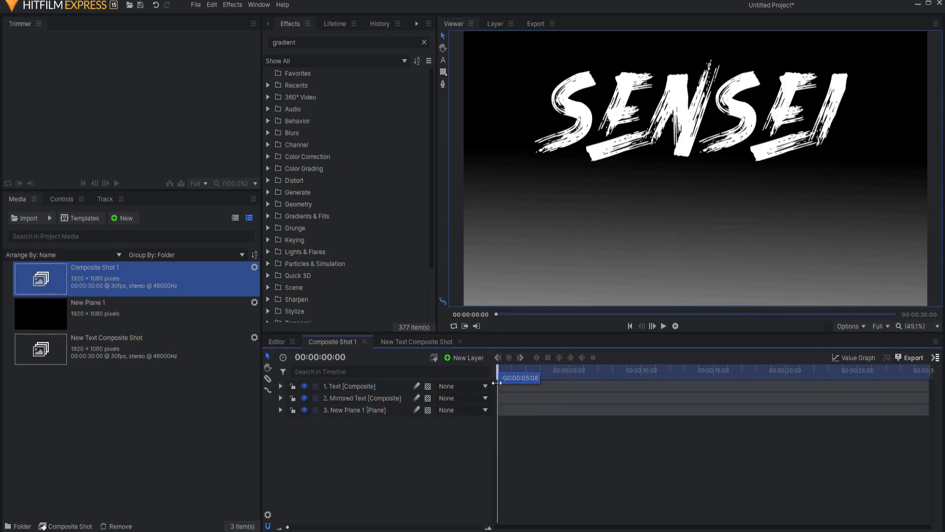
drag(500, 377, 570, 377)
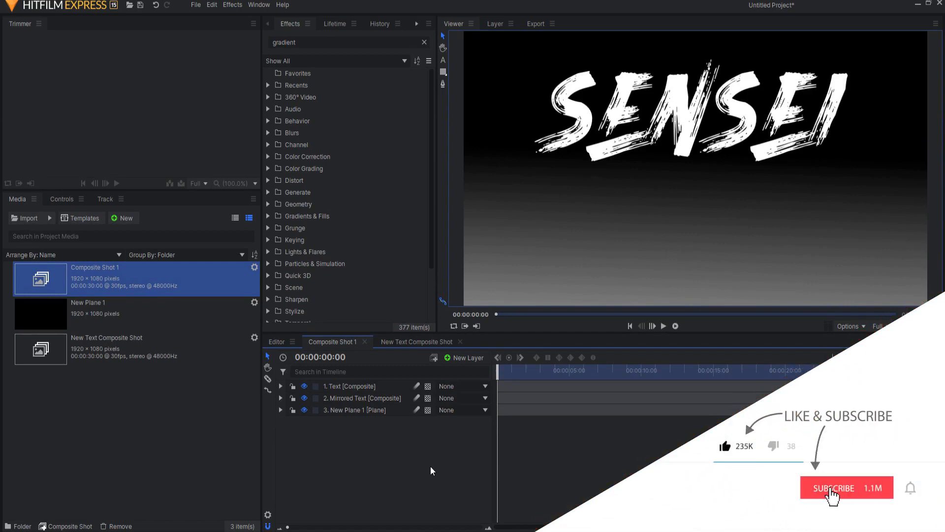
click(834, 487)
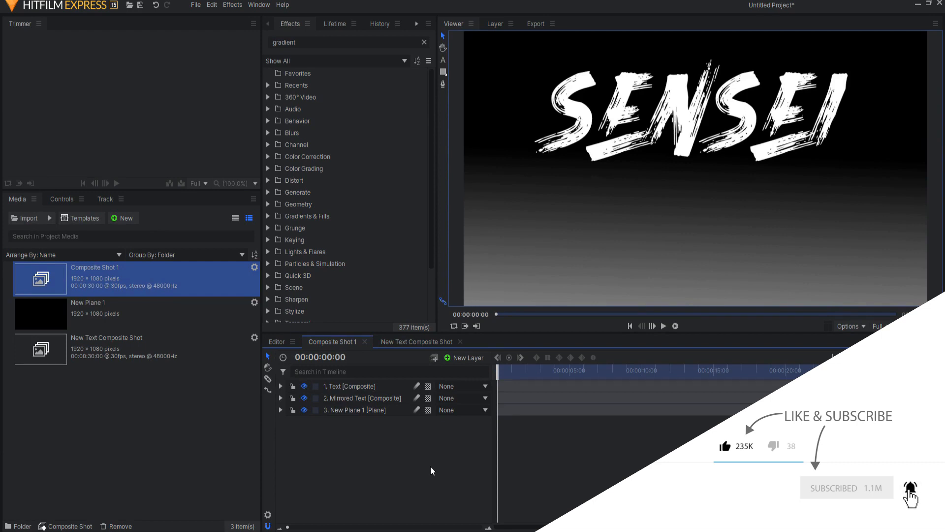